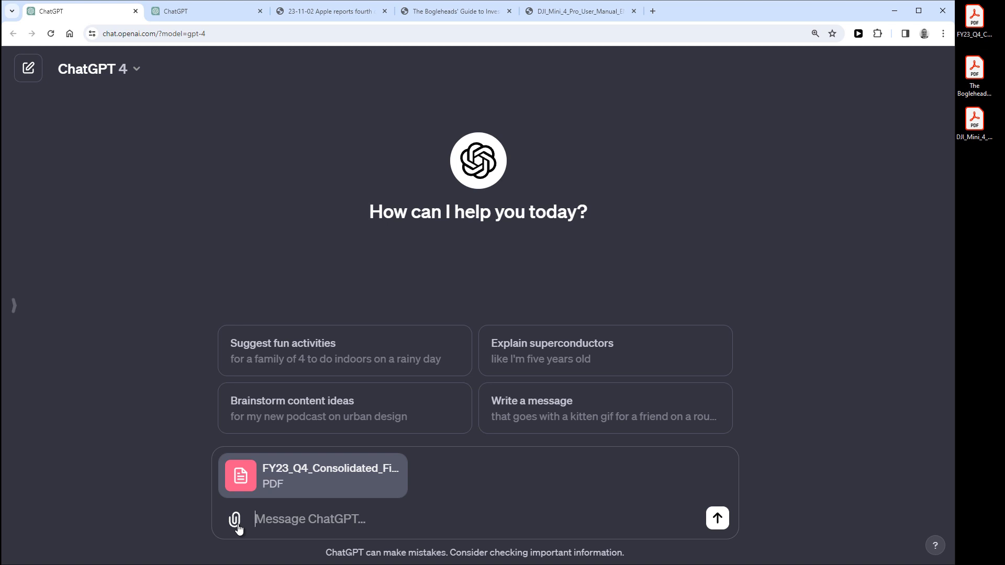
View Apple's Q4 results PDF statements of operations, then return to the ChatGPT chat
{"action": "left_click", "coordinate": [330, 11]}
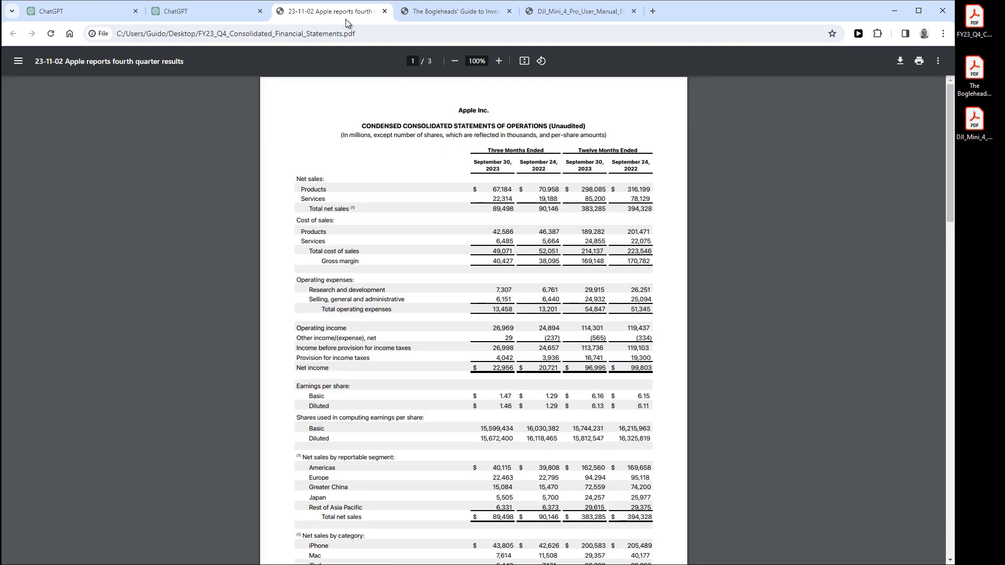
{"action": "mouse_move", "coordinate": [115, 27]}
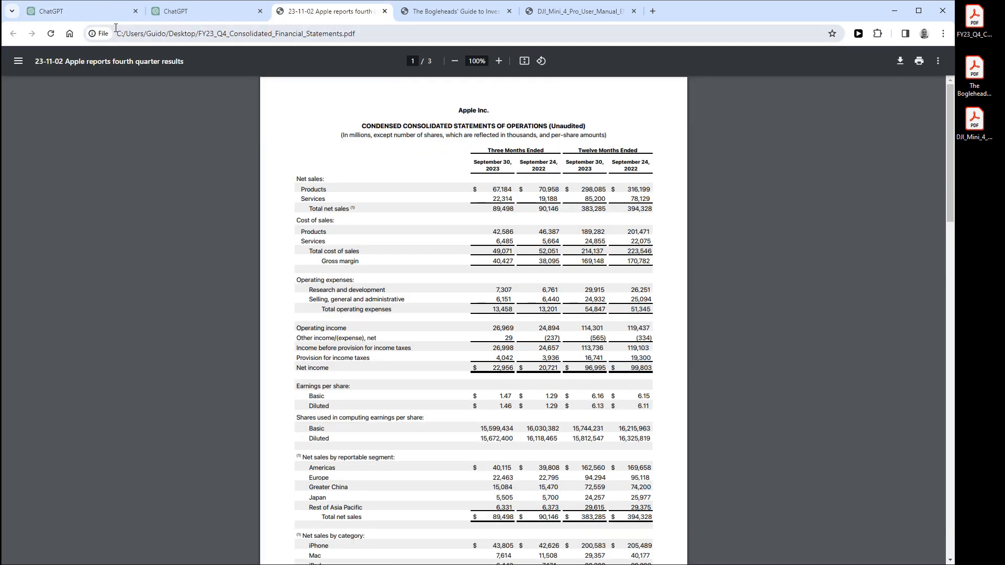
{"action": "left_click", "coordinate": [77, 11]}
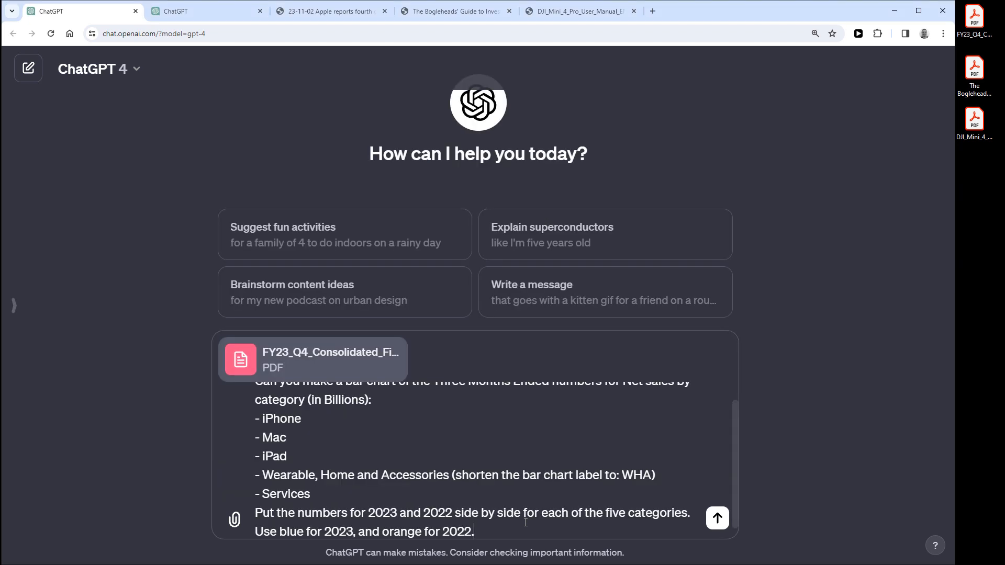
Send the request for a net sales by category bar chart, 2023 blue and 2022 orange
{"action": "scroll", "scroll_direction": "up", "scroll_amount": 3}
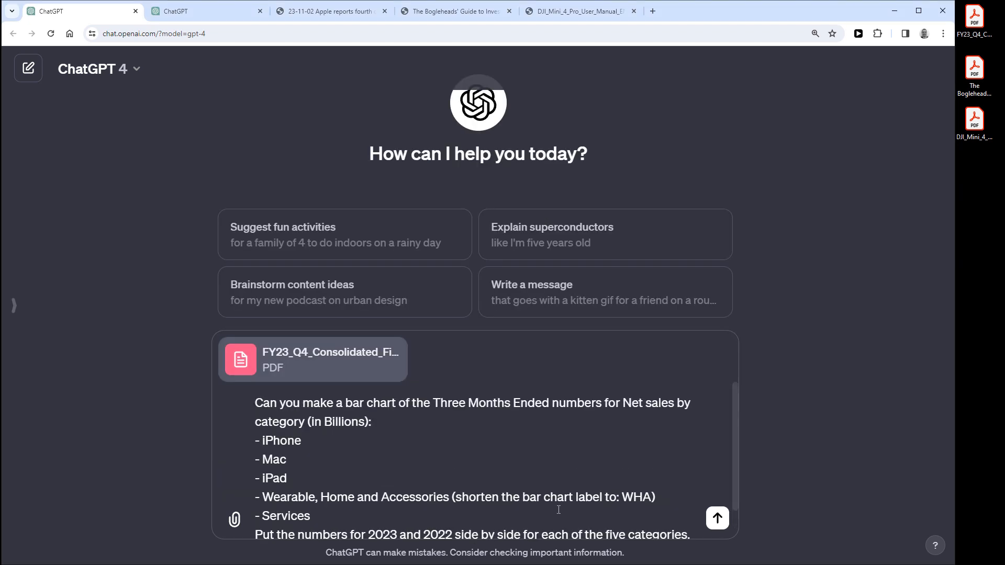
{"action": "left_click", "coordinate": [716, 518]}
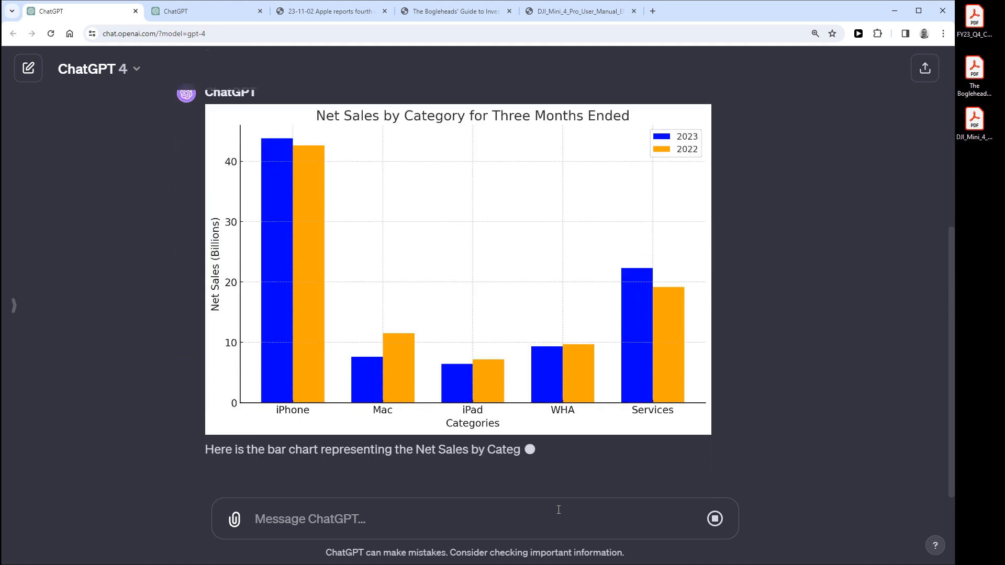
Scroll through the generated net sales bar chart reply and start a new chat
{"action": "scroll", "scroll_direction": "down", "scroll_amount": 3}
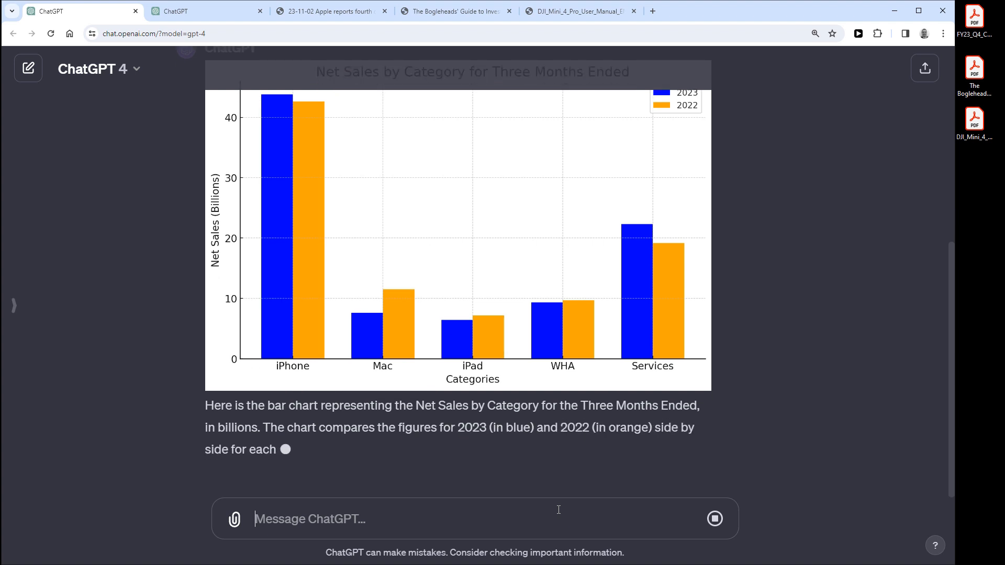
{"action": "scroll", "scroll_direction": "down", "scroll_amount": 3}
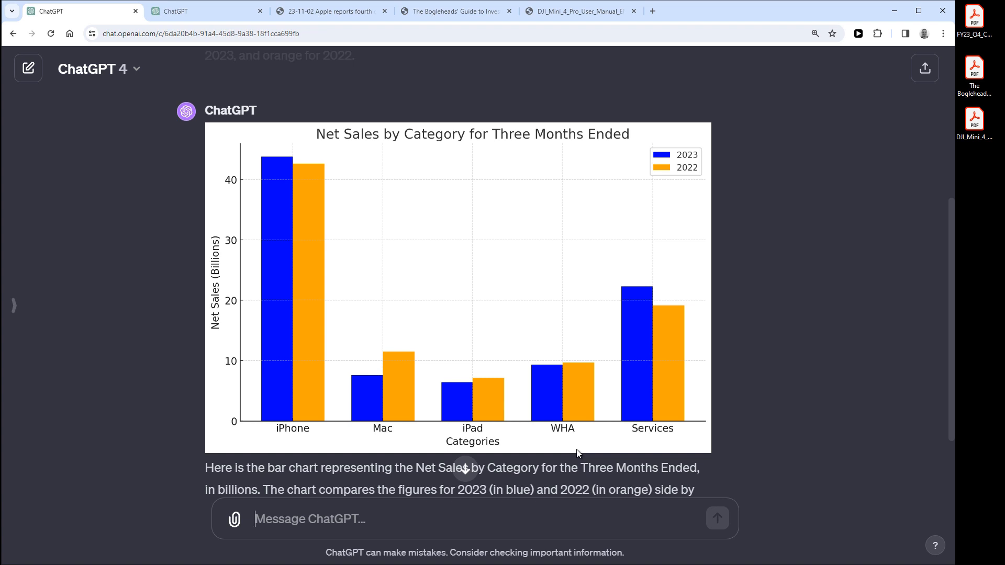
{"action": "left_click", "coordinate": [28, 68]}
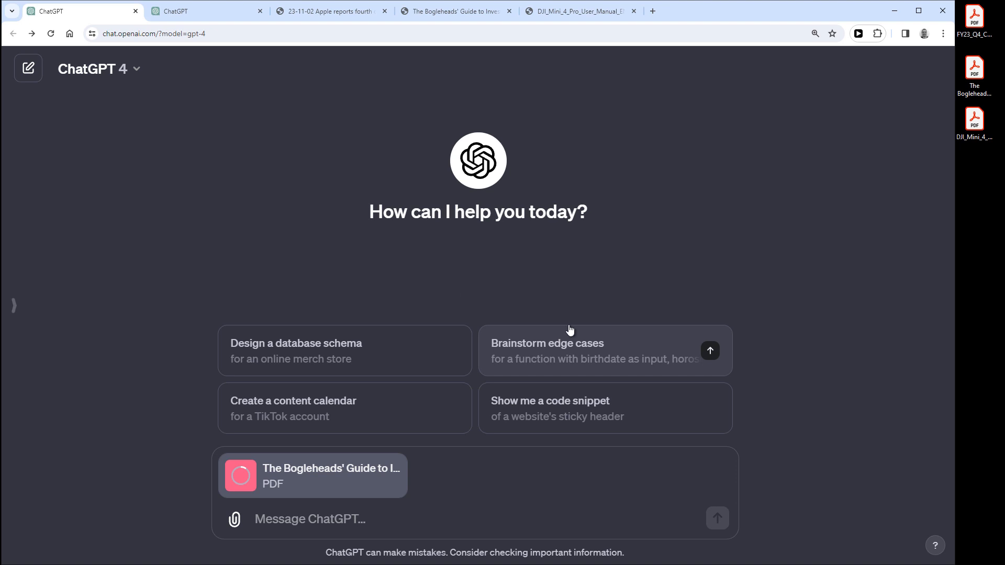
{"action": "mouse_move", "coordinate": [464, 240]}
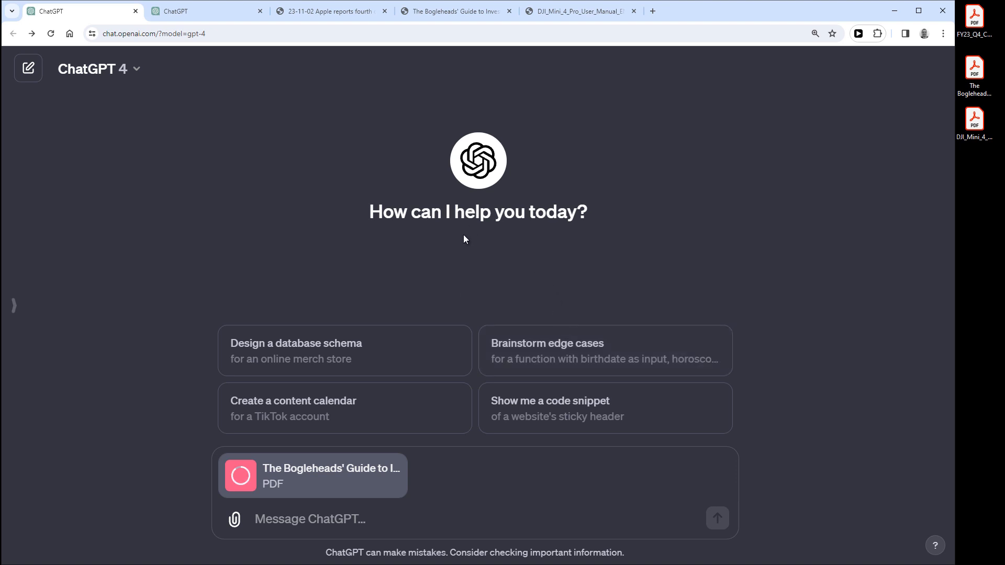
Switch to The Bogleheads' Guide to Investing PDF tab to look through the book
{"action": "left_click", "coordinate": [455, 11]}
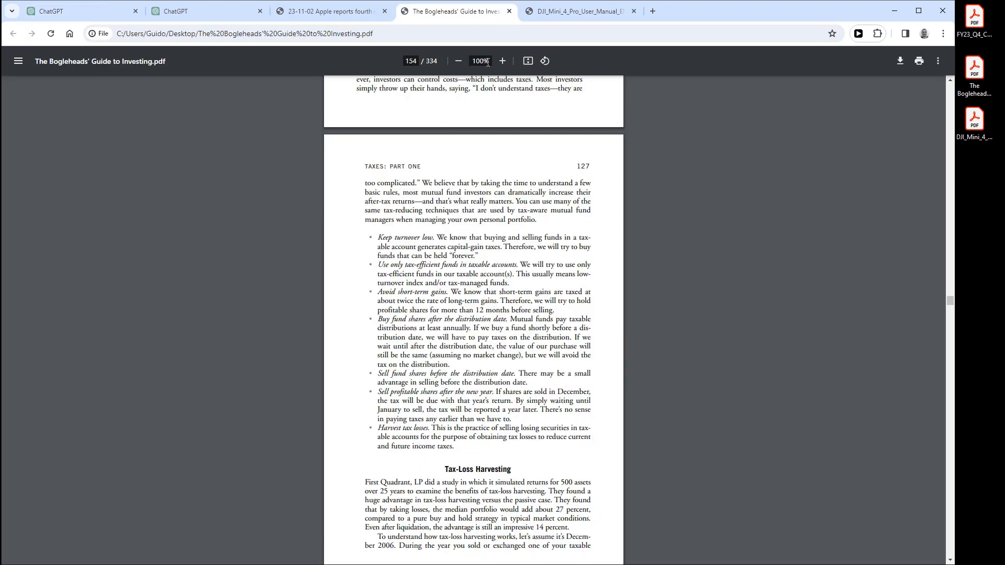
Skim the Bogleheads PDF pages, then go back to the ChatGPT chat
{"action": "scroll", "scroll_direction": "up", "scroll_amount": 3}
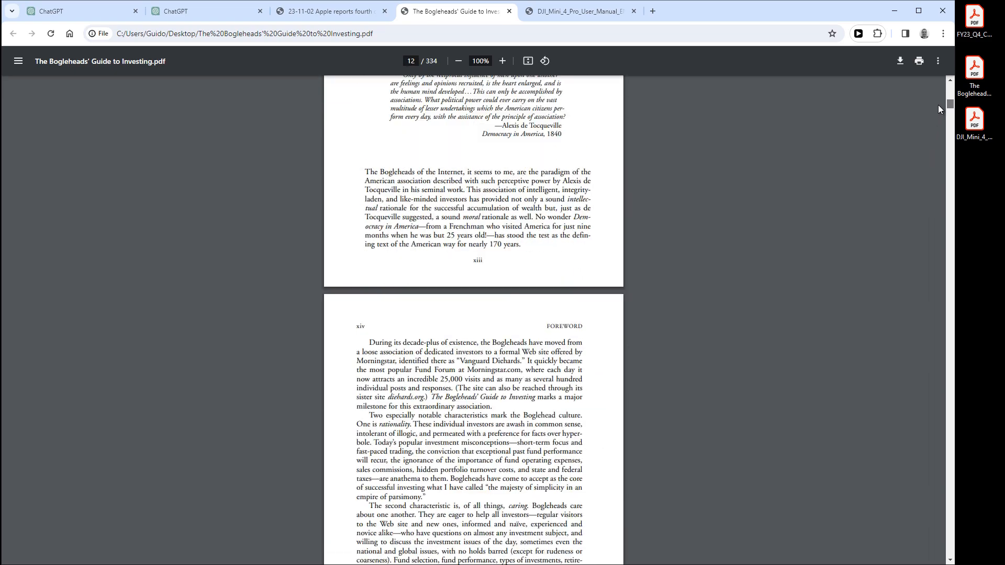
{"action": "scroll", "scroll_direction": "down", "scroll_amount": 3}
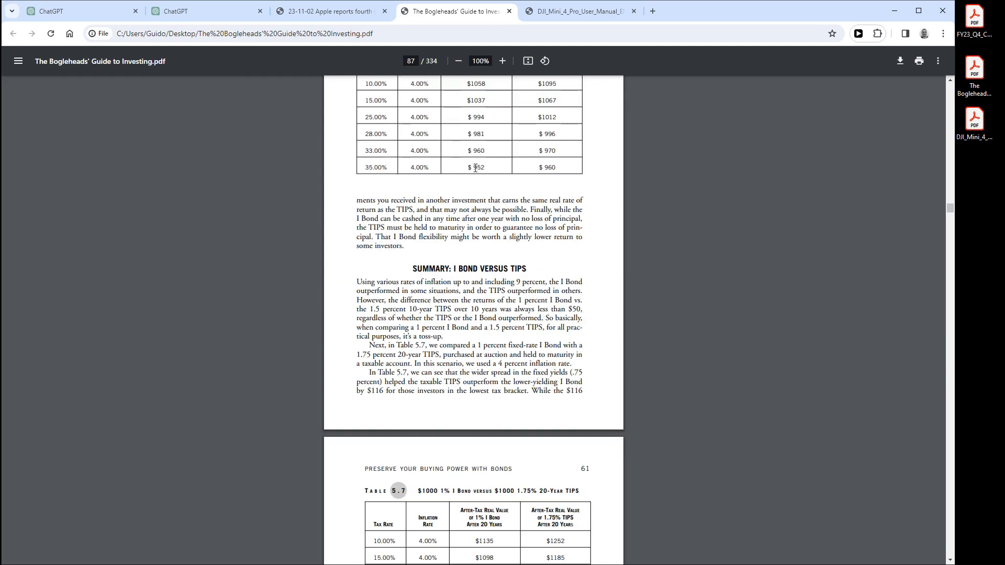
{"action": "left_click", "coordinate": [82, 11]}
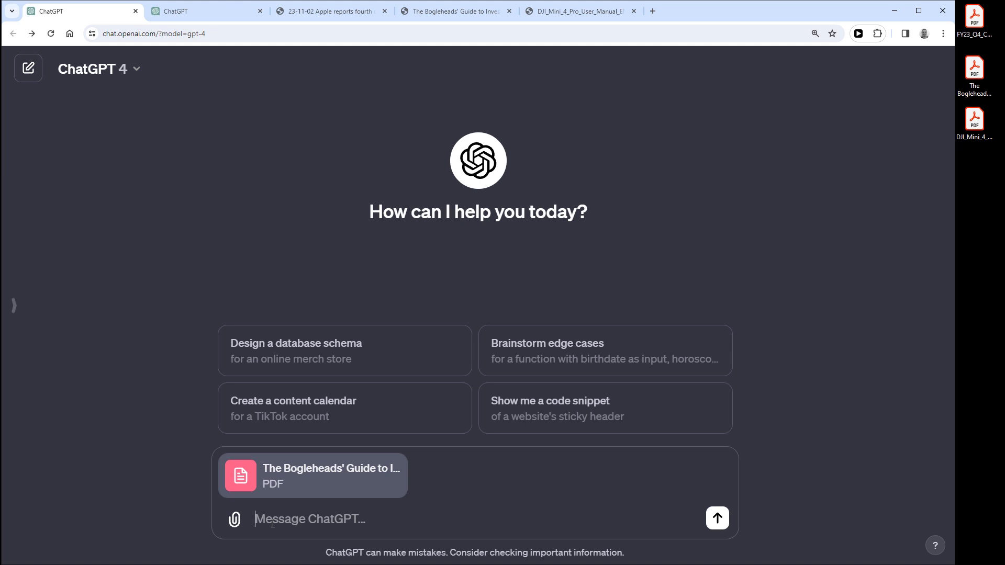
Ask ChatGPT to summarize the first chapter of the book
{"action": "type", "text": "Summarize the first chap"}
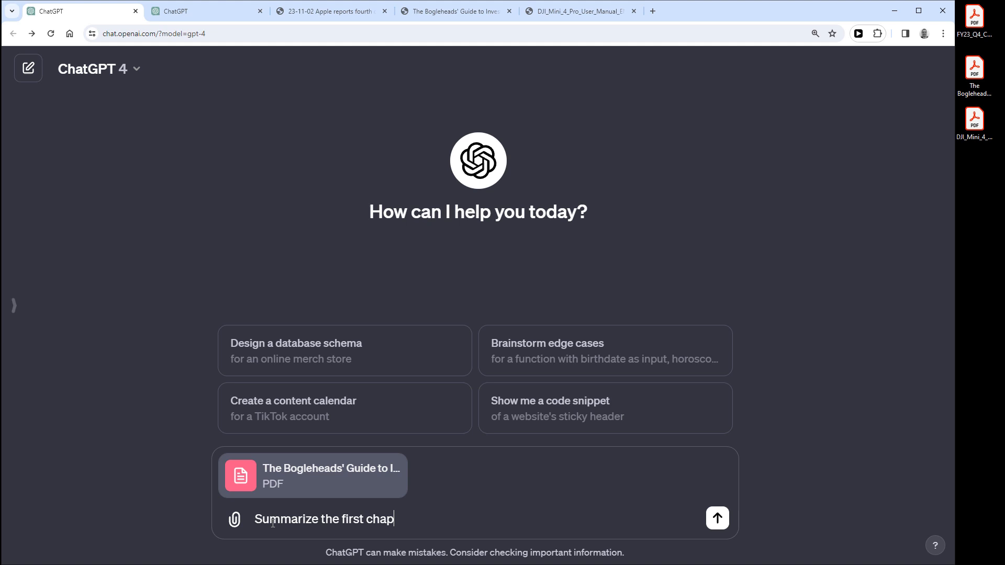
{"action": "left_click", "coordinate": [716, 518]}
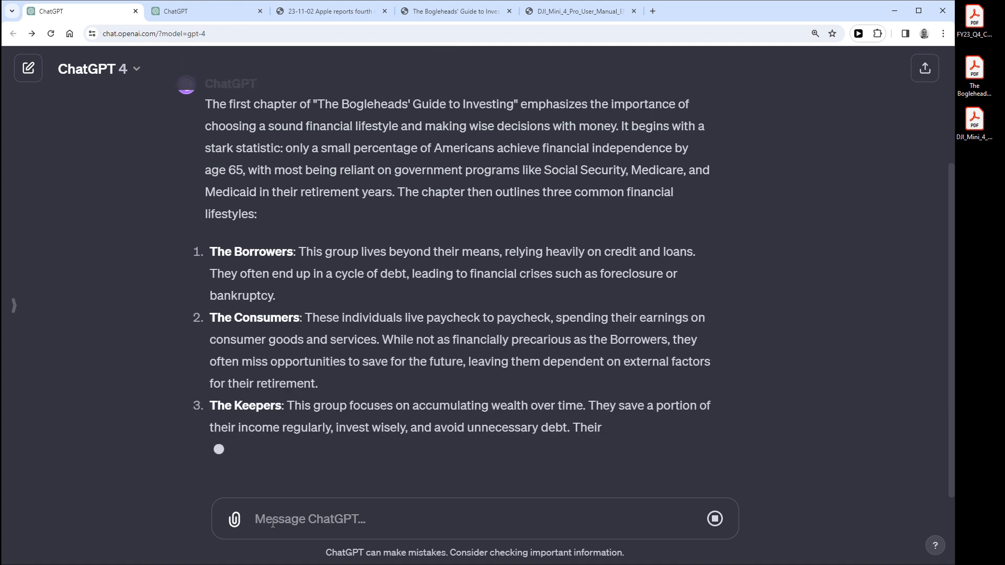
Scroll through the chapter summary down to the $1.25 million compound-interest example
{"action": "scroll", "scroll_direction": "down", "scroll_amount": 3}
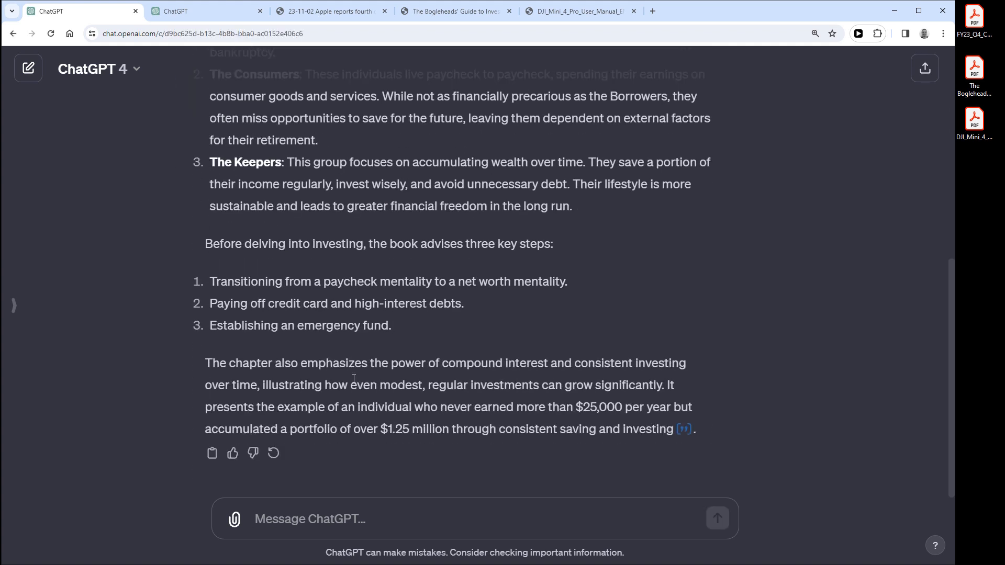
{"action": "scroll", "scroll_direction": "up", "scroll_amount": 3}
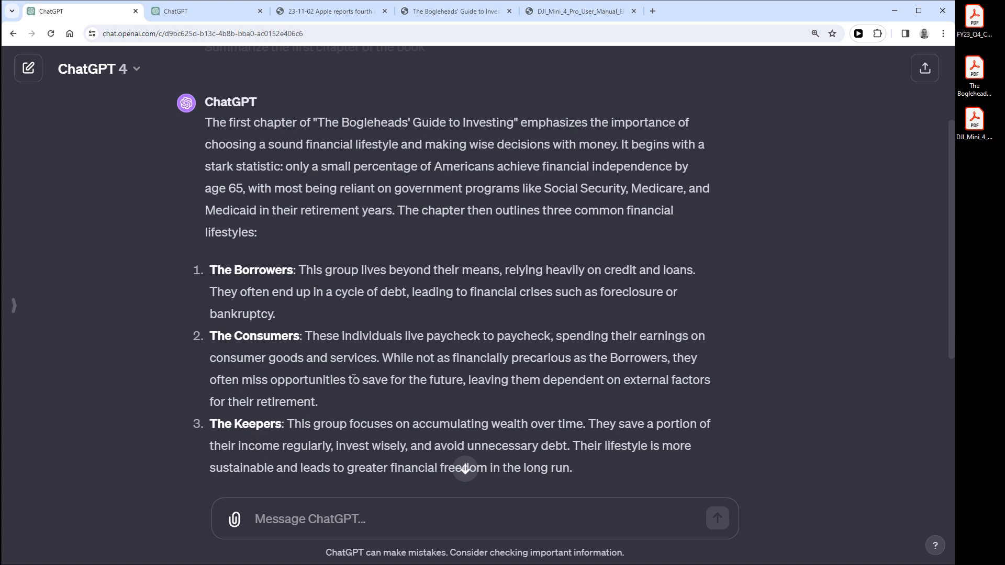
{"action": "scroll", "scroll_direction": "down", "scroll_amount": 3}
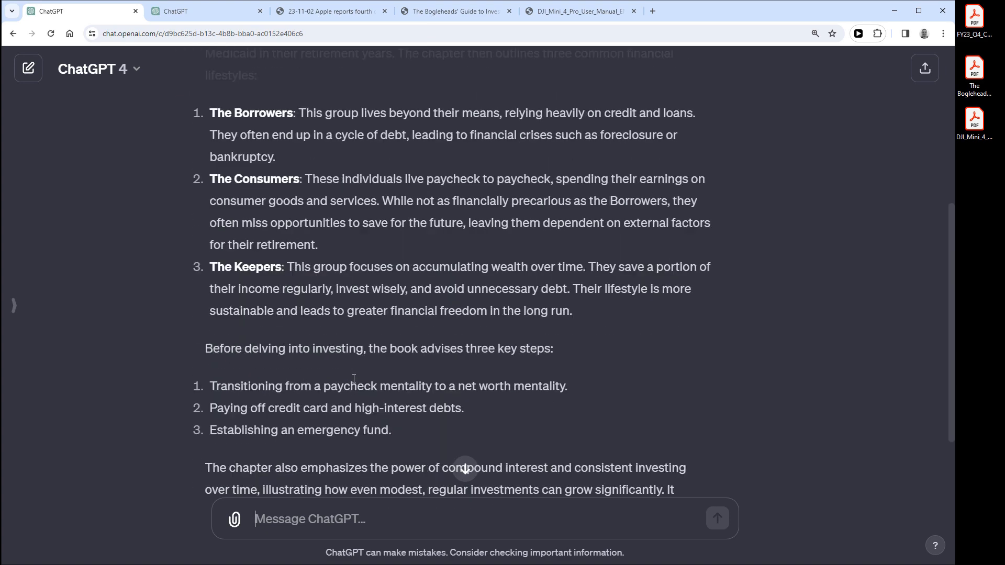
{"action": "scroll", "scroll_direction": "down", "scroll_amount": 3}
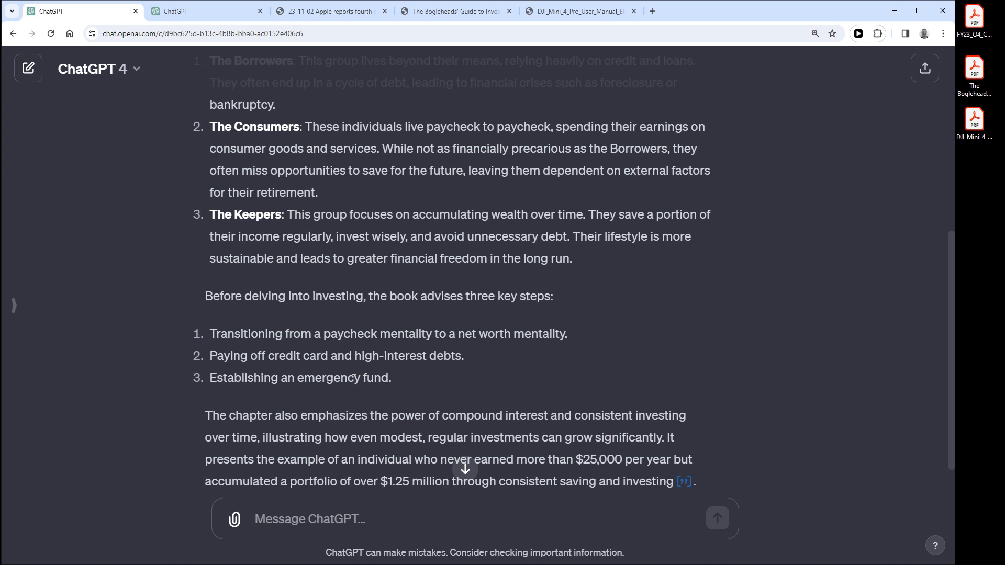
{"action": "scroll", "scroll_direction": "down", "scroll_amount": 3}
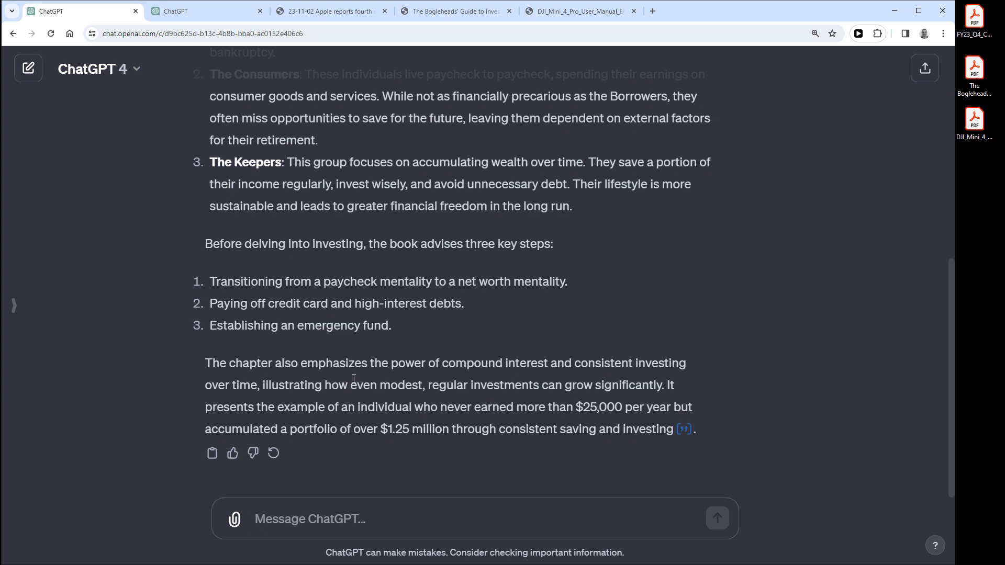
Ask "How do I become a 'Keeper' according to the book?" and start a new chat
{"action": "type", "text": "How do I become a K"}
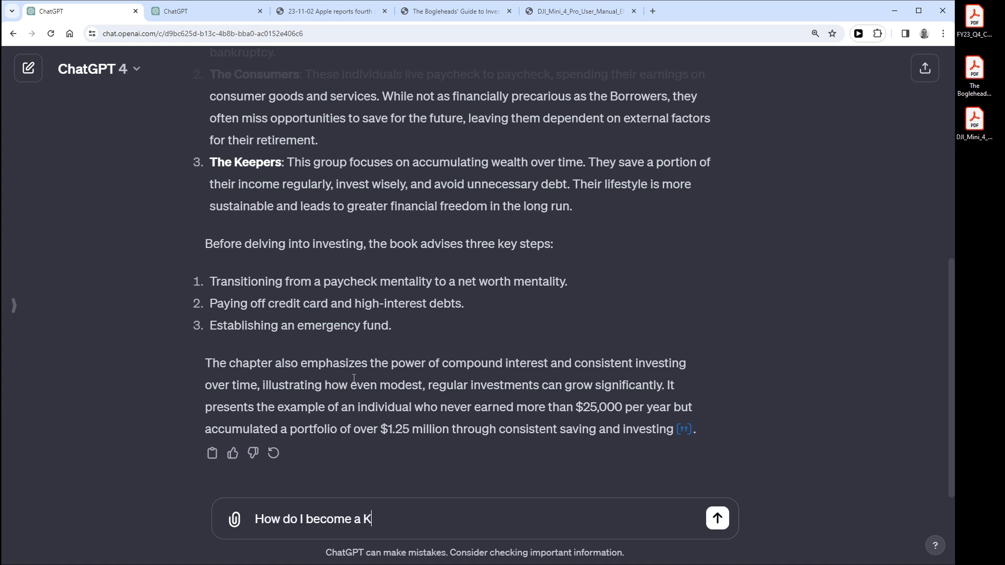
{"action": "type", "text": "eeper' according to the book?"}
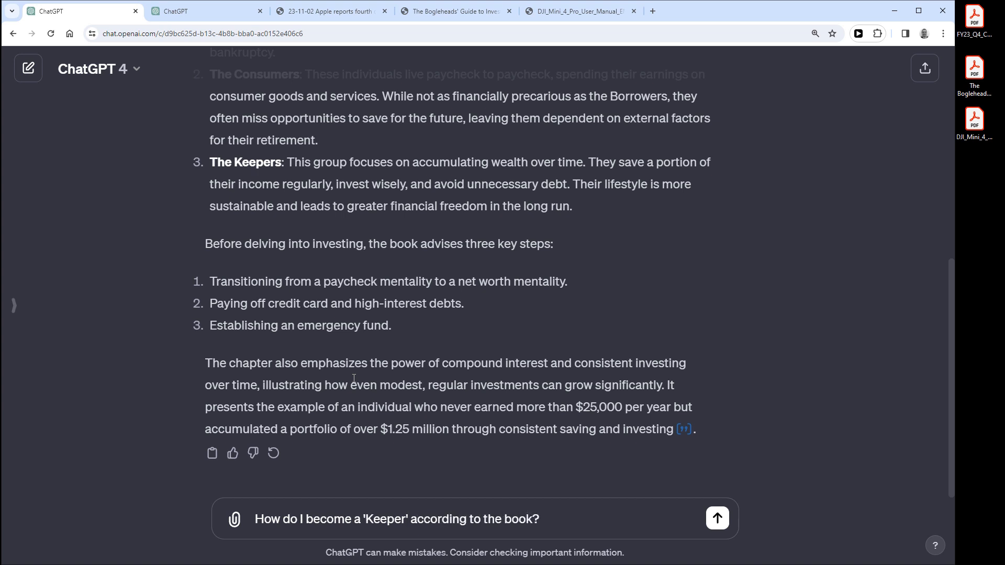
{"action": "left_click", "coordinate": [716, 518]}
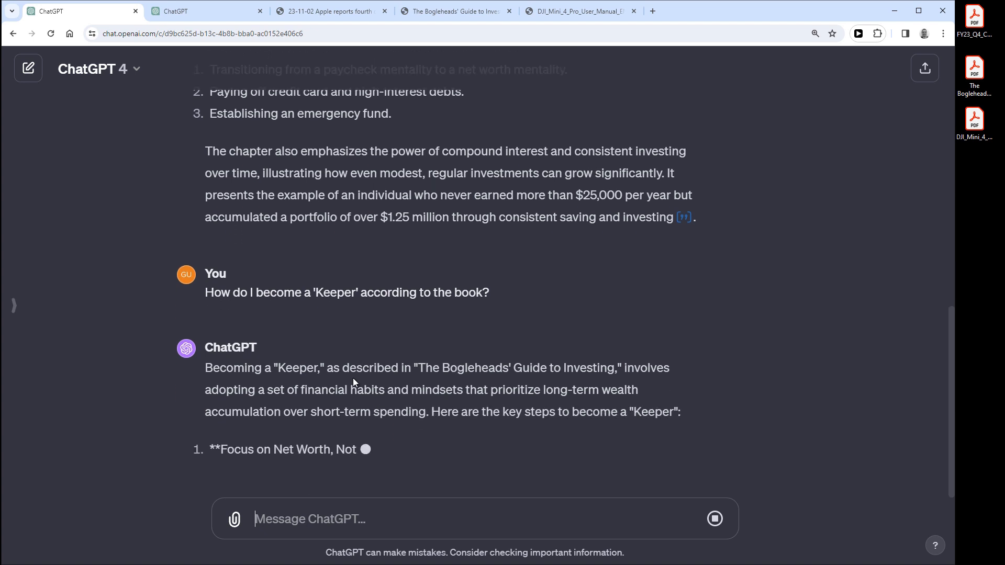
{"action": "scroll", "scroll_direction": "down", "scroll_amount": 3}
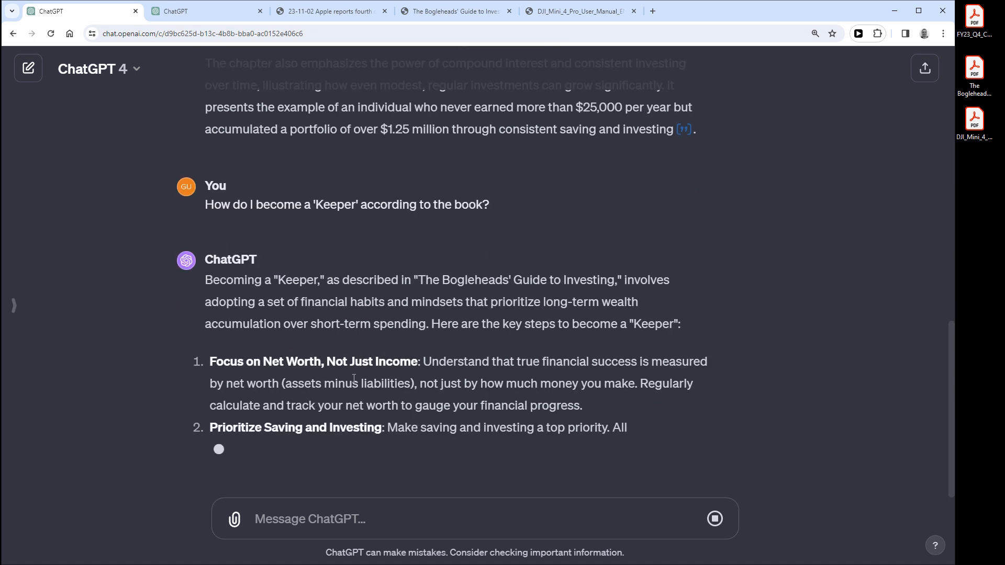
{"action": "left_click", "coordinate": [27, 68]}
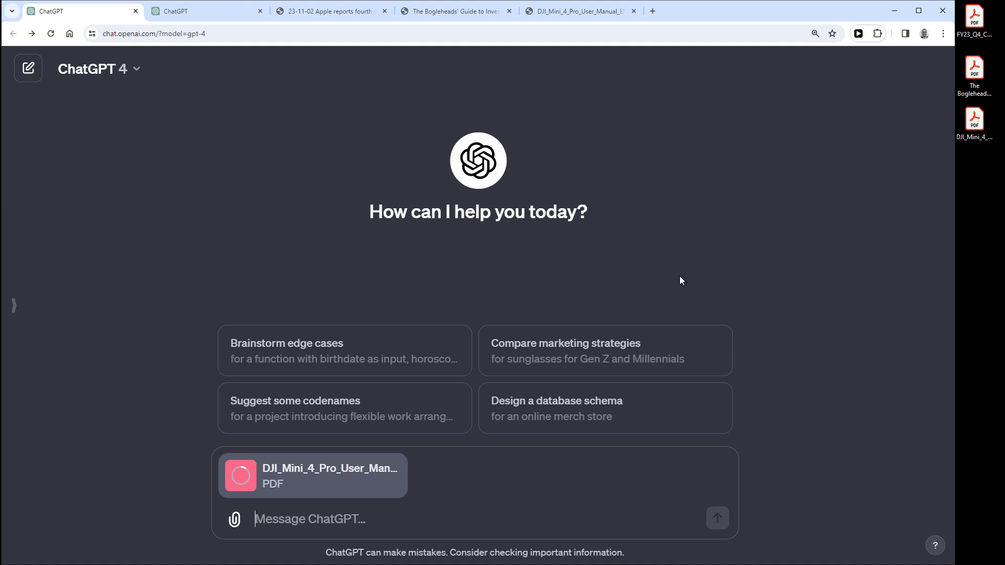
Switch to the DJI Mini 4 Pro user manual PDF tab
{"action": "left_click", "coordinate": [577, 11]}
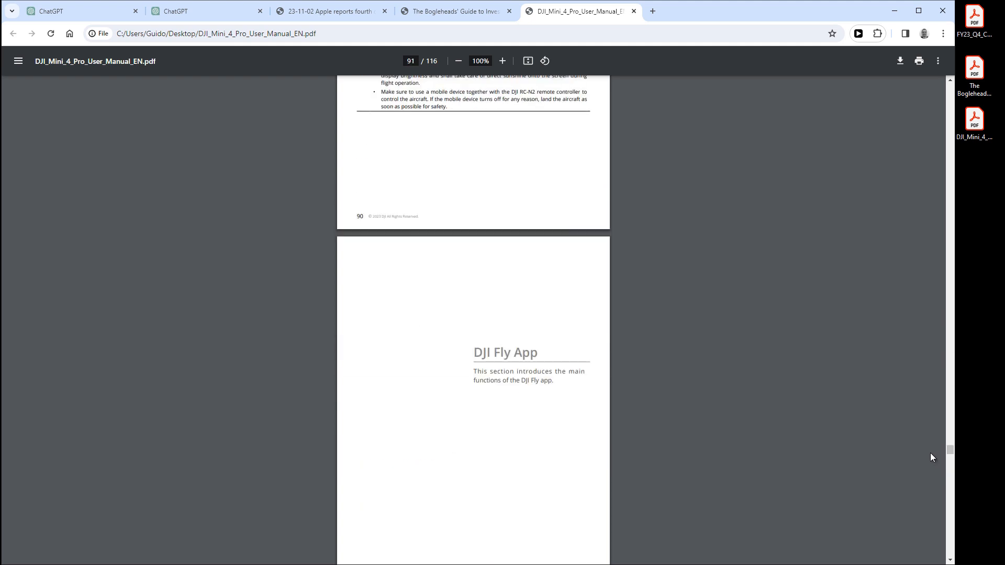
{"action": "mouse_move", "coordinate": [277, 249]}
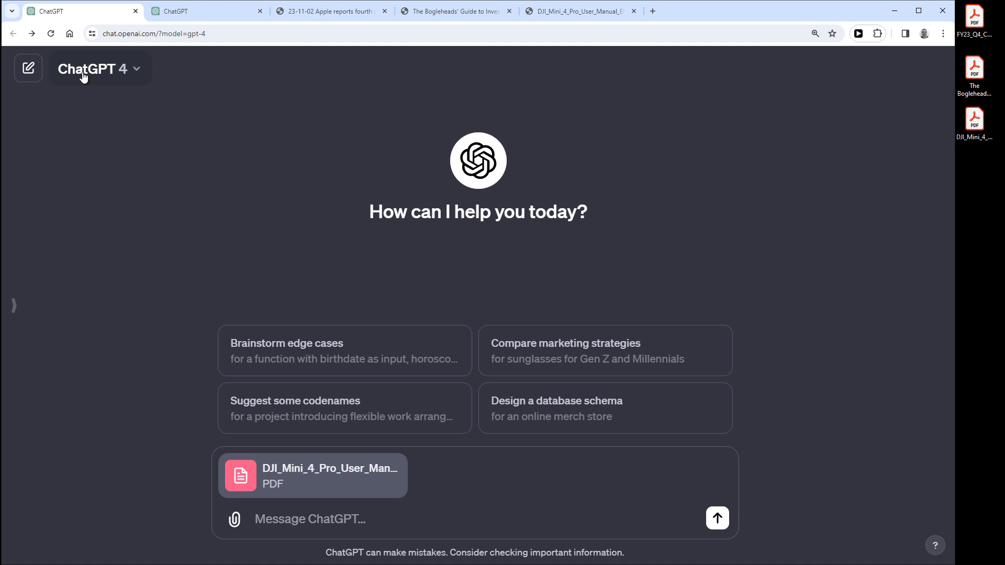
Ask whether it's OK to fly the drone in 45 km/h wind right now
{"action": "type", "text": "Wind speed i"}
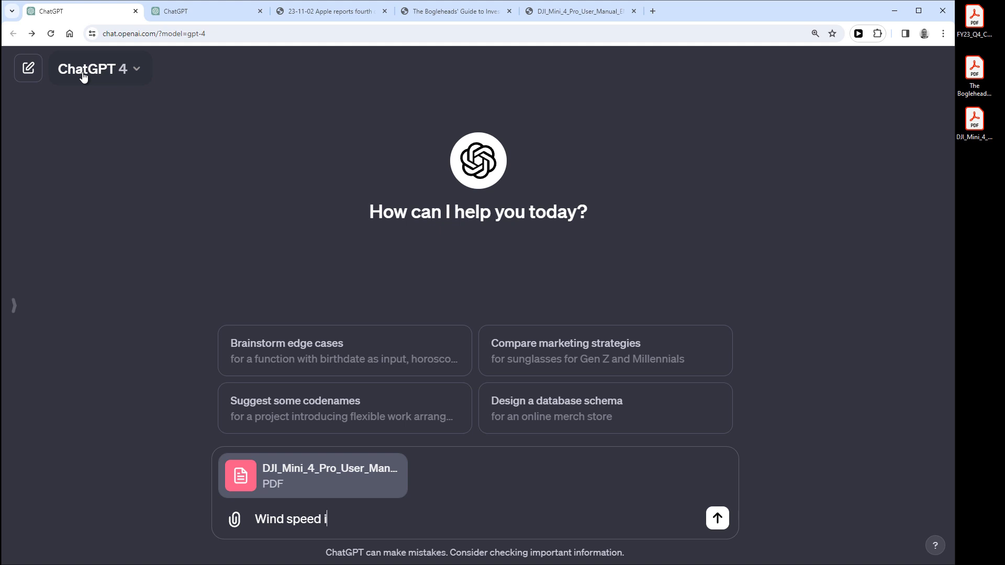
{"action": "type", "text": "s 45 km"}
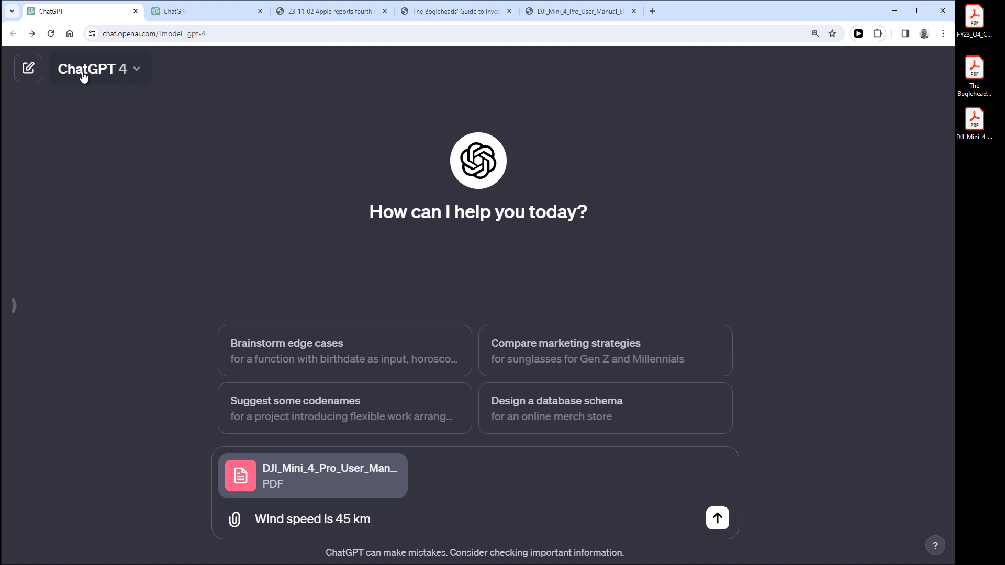
{"action": "type", "text": "/h right now"}
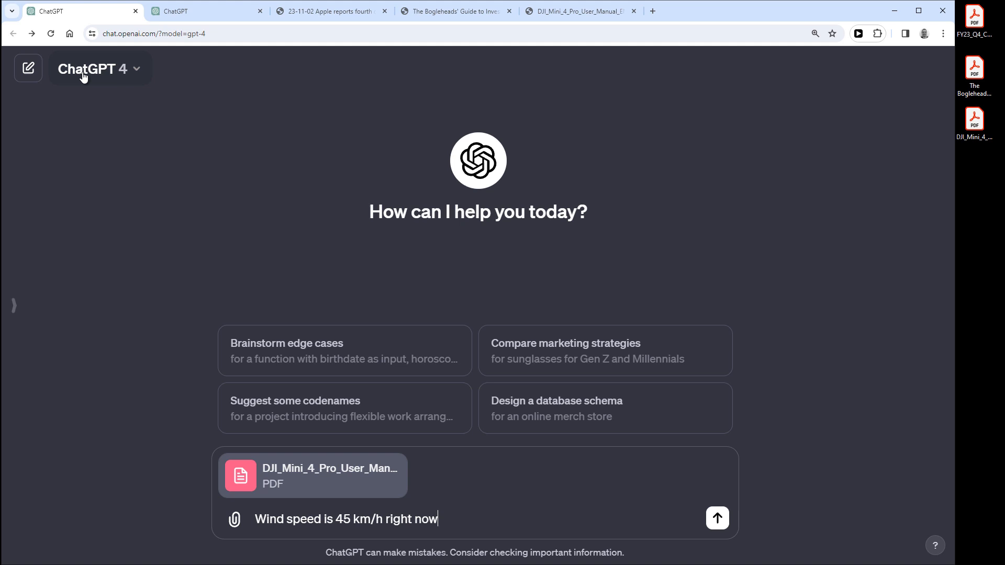
{"action": "type", "text": ", is it O"}
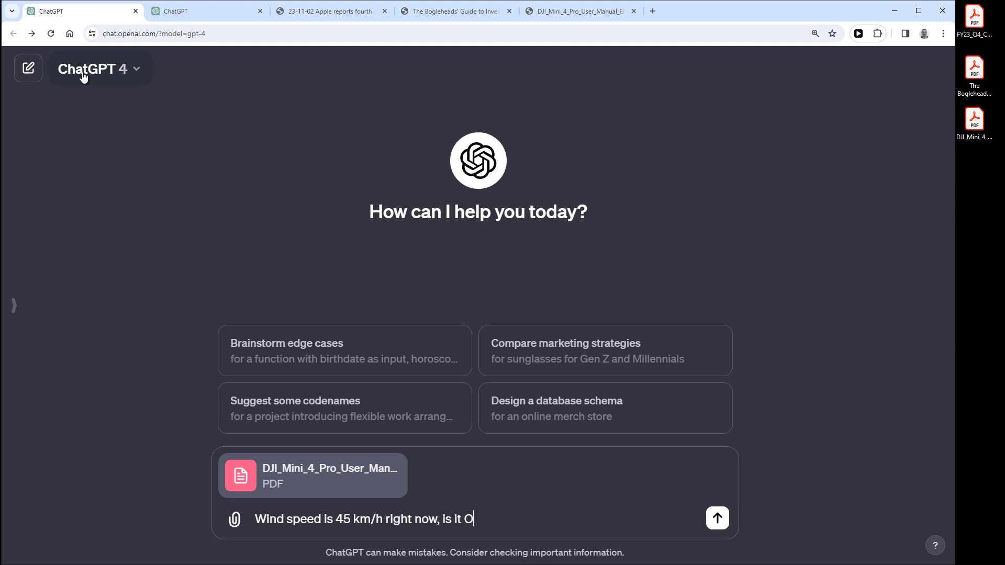
{"action": "type", "text": "K to fly my"}
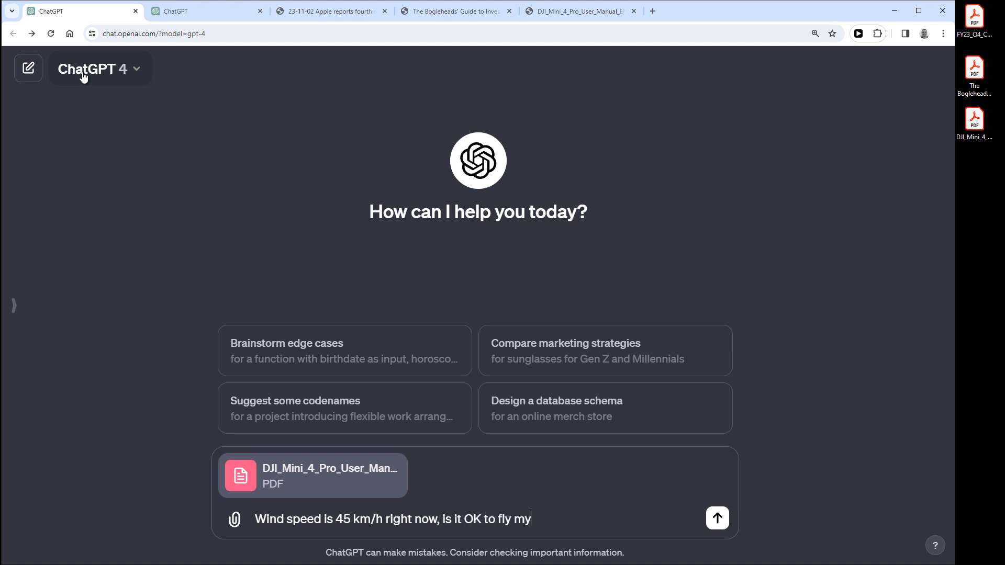
{"action": "type", "text": "drone?"}
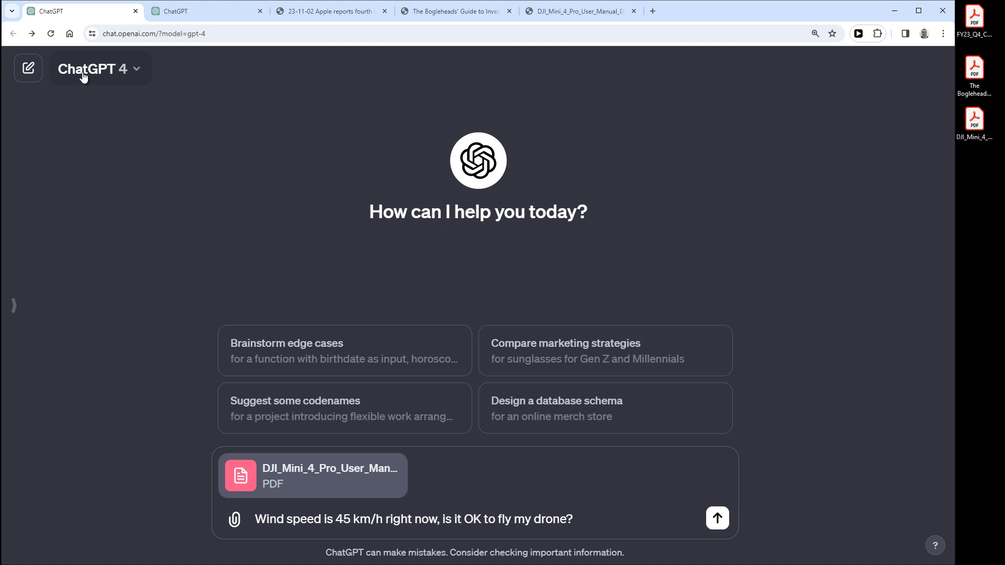
{"action": "left_click", "coordinate": [716, 517]}
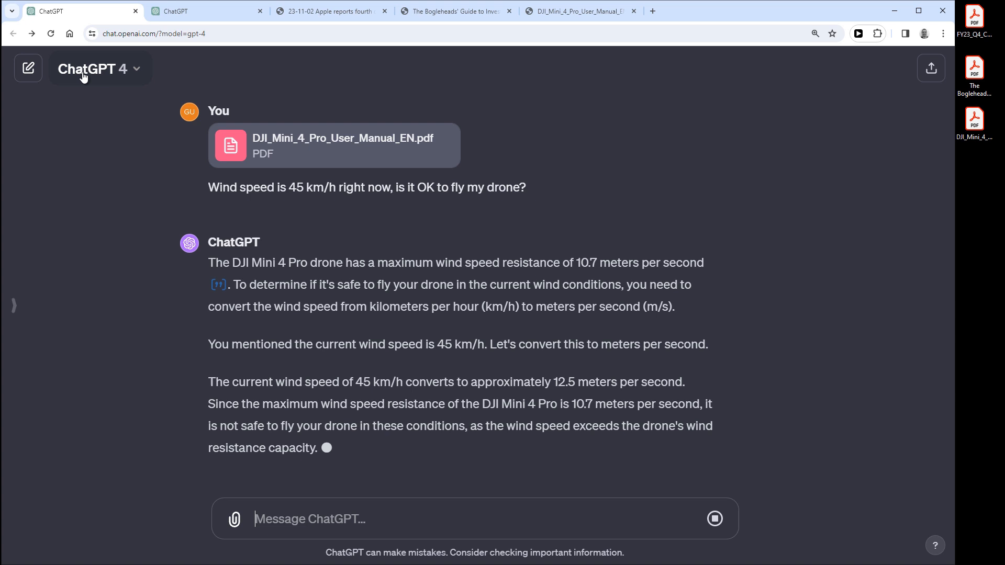
Scroll through the reply converting 45 km/h to about 12.5 m/s, above the drone's 10.7 m/s limit
{"action": "scroll", "scroll_direction": "down", "scroll_amount": 3}
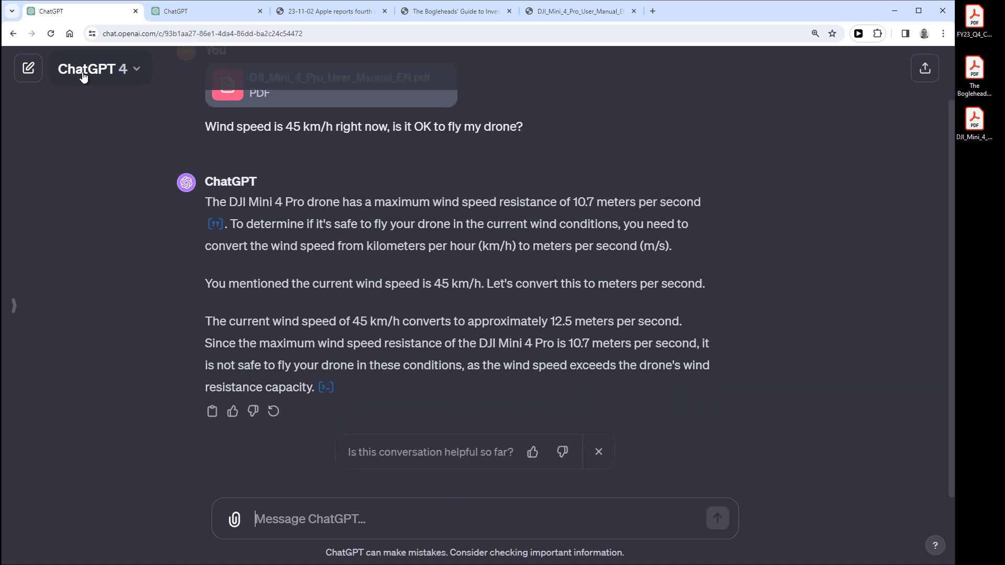